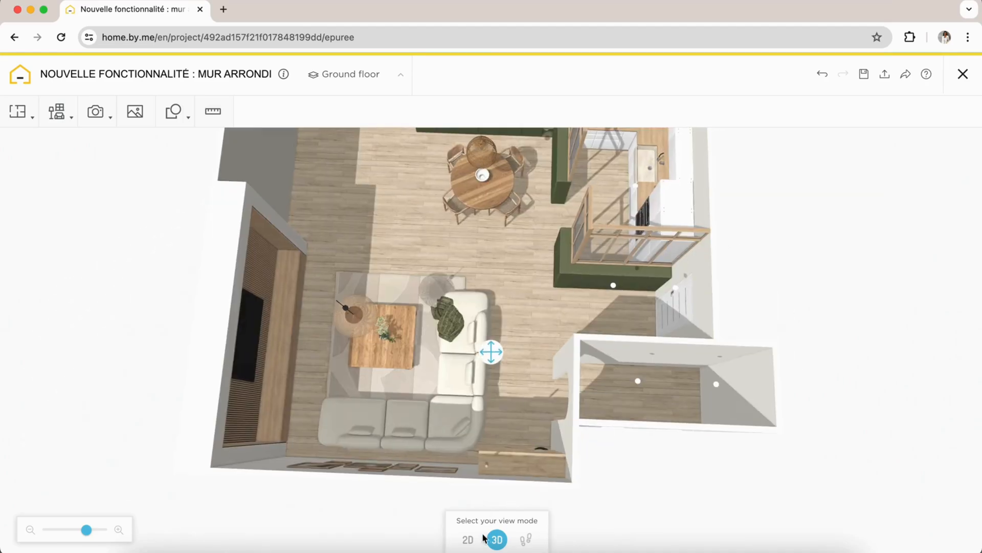
Show the ground floor as a 2D plan and reveal the wall and room adding options
left_click(468, 539)
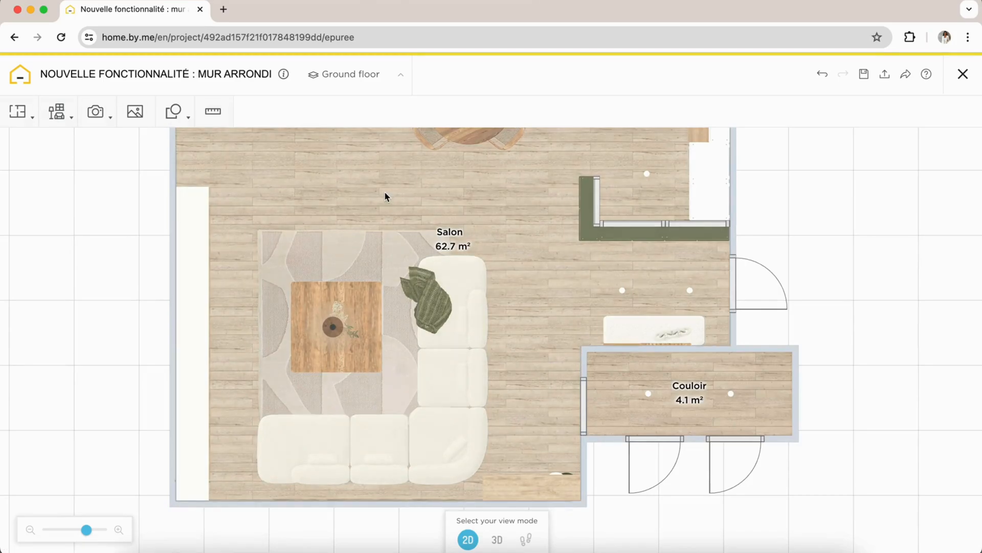
left_click(17, 111)
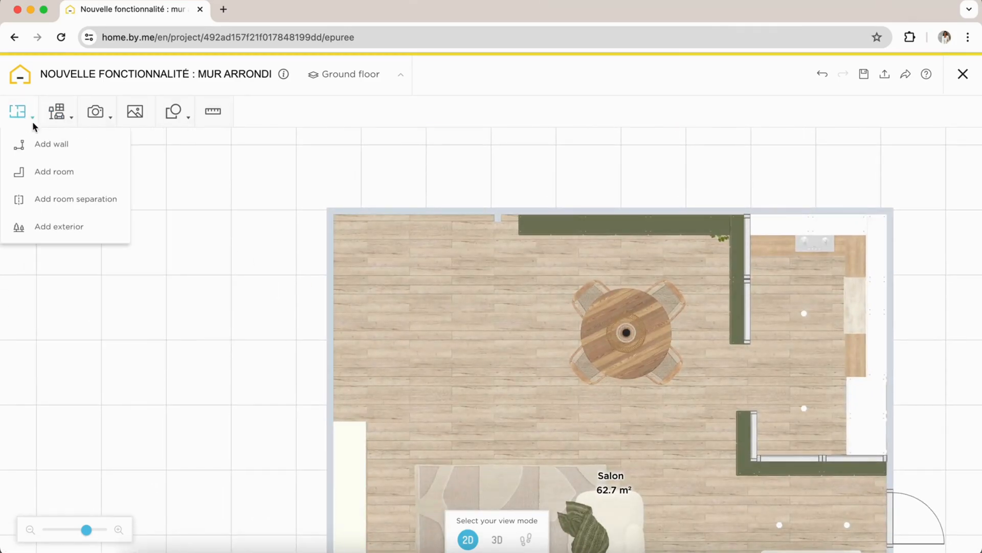
Draw a wall enclosing room 3 and round its corner into a curved wall (5.6 m²)
left_click(52, 143)
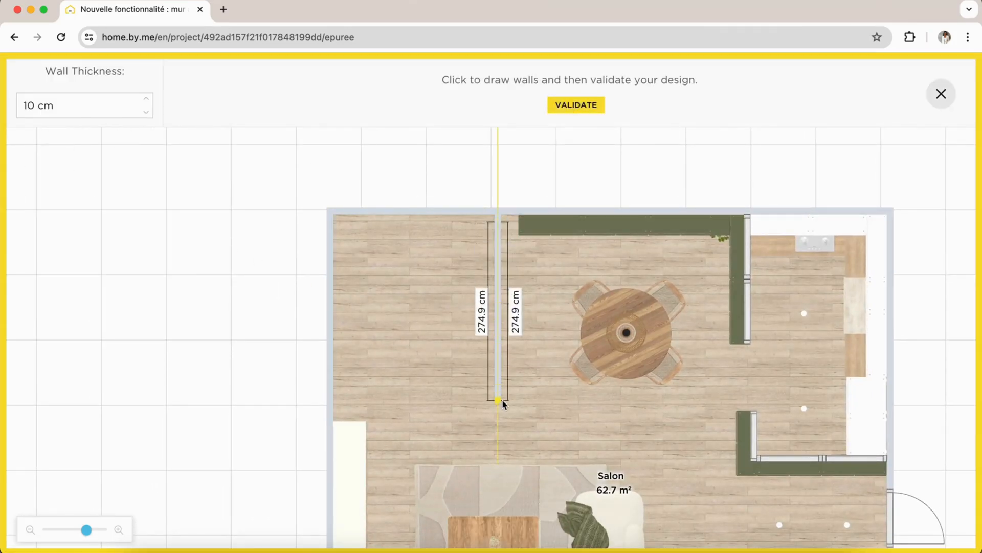
left_click(498, 403)
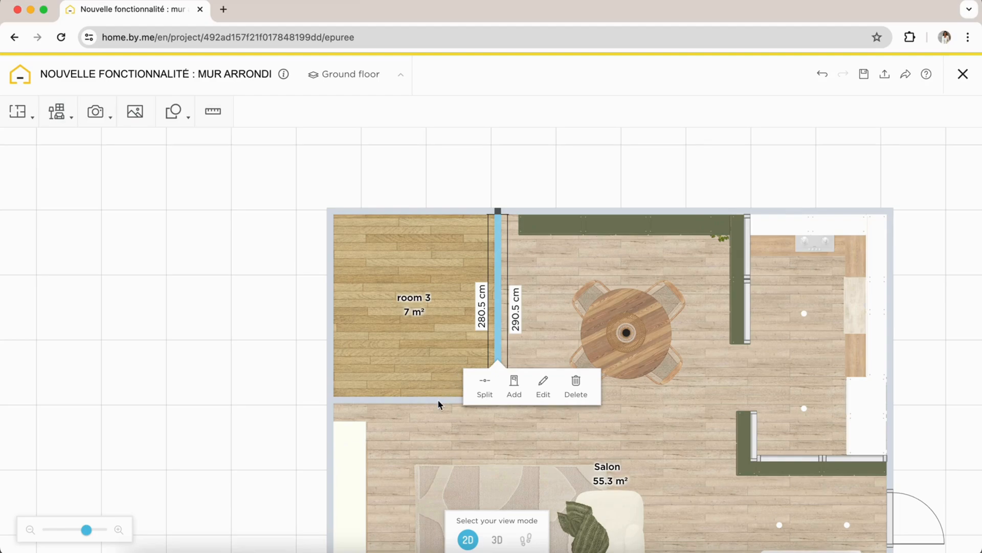
left_click(413, 402)
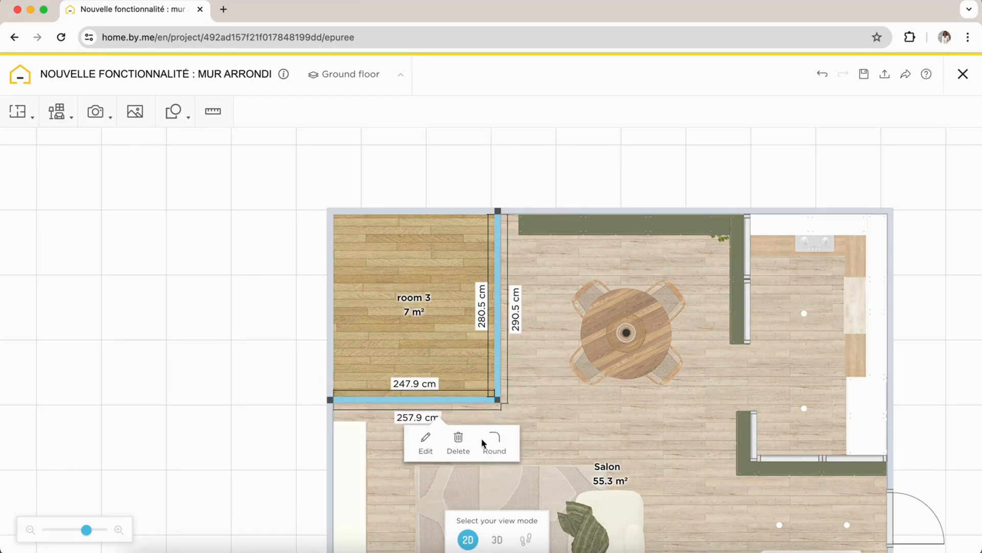
left_click(494, 445)
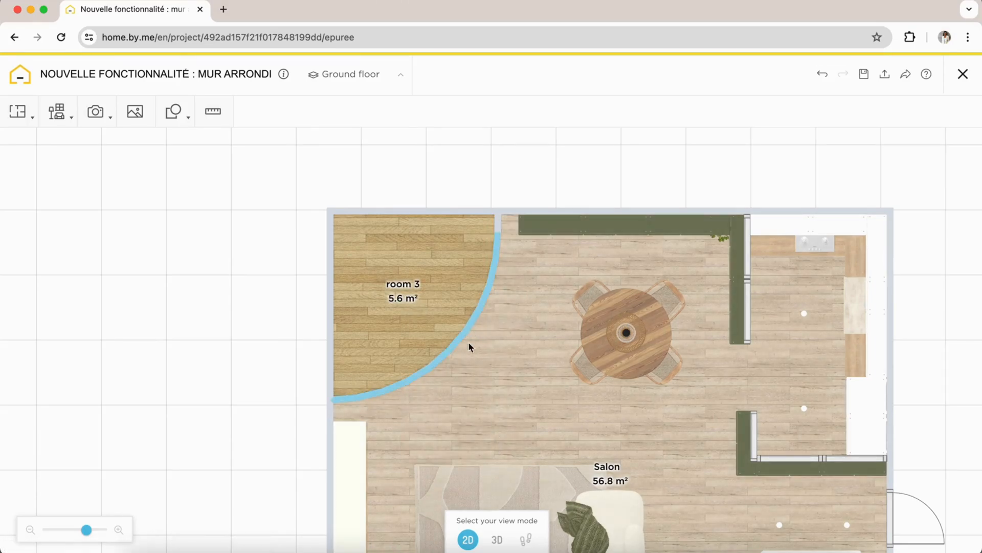
left_click(497, 540)
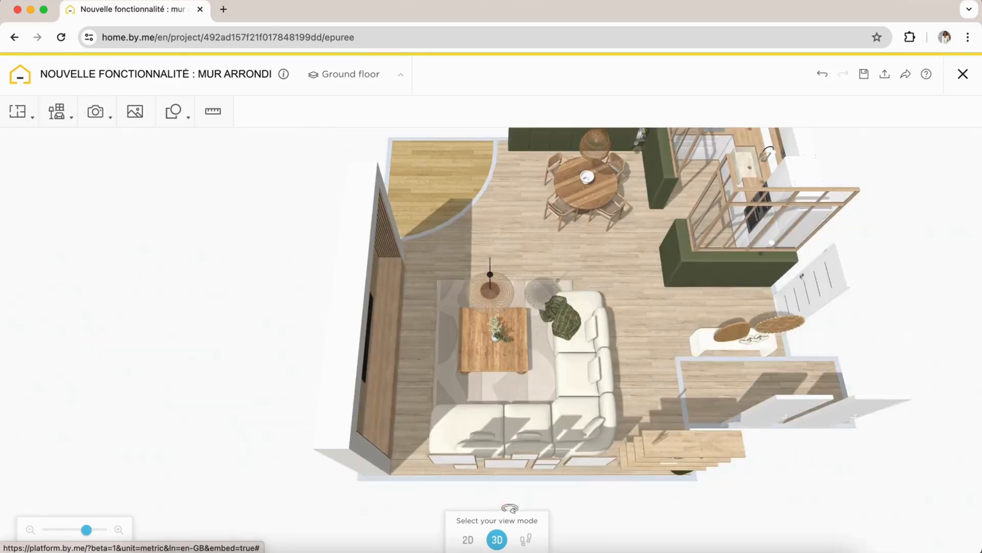
left_click(739, 188)
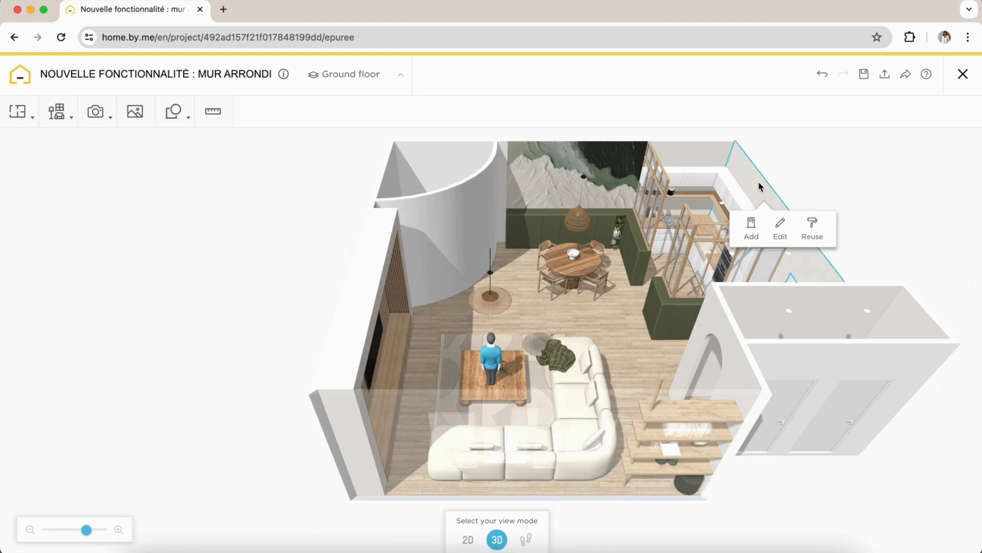
left_click(812, 227)
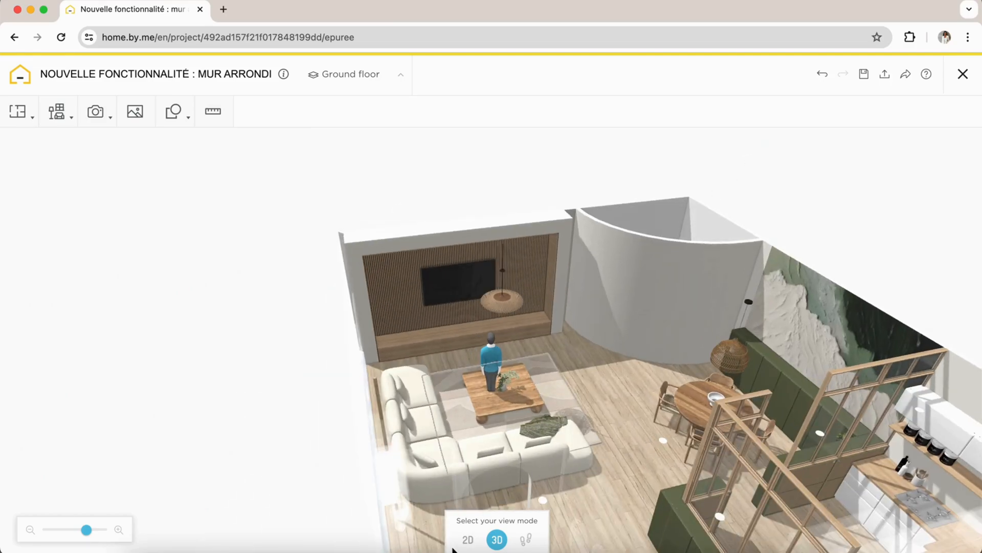
left_click(467, 540)
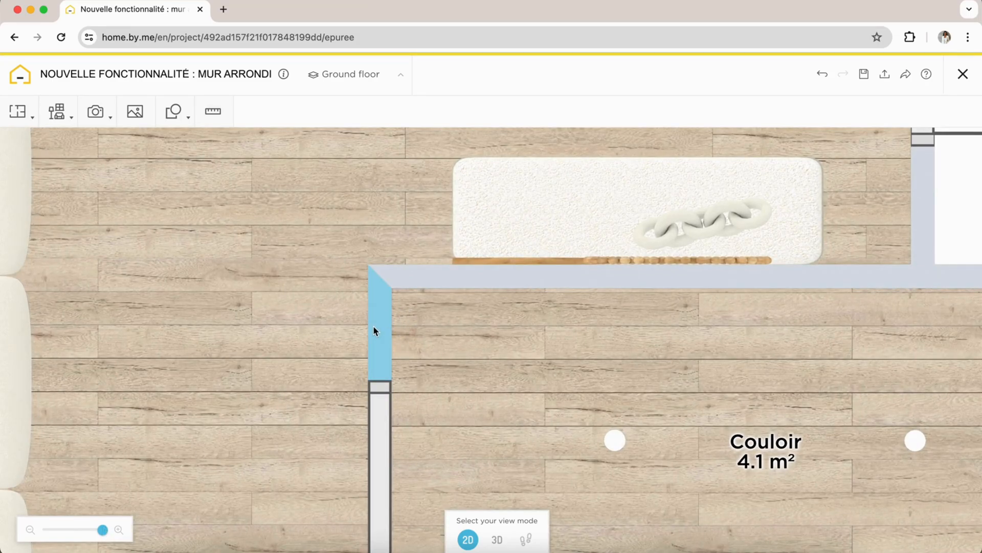
mouse_move(378, 331)
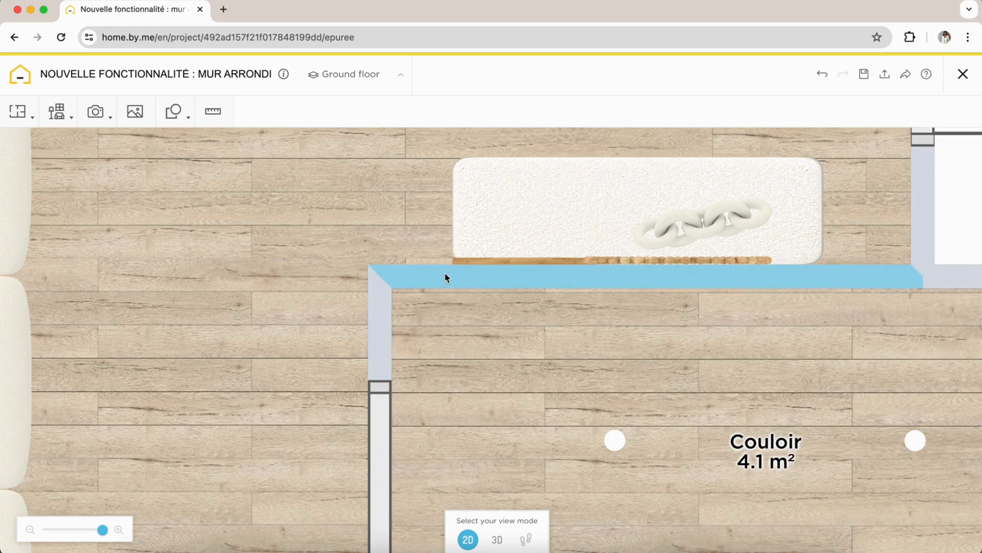
Select the Couloir's 128.9 cm vertical wall at its upper-left corner
left_click(376, 307)
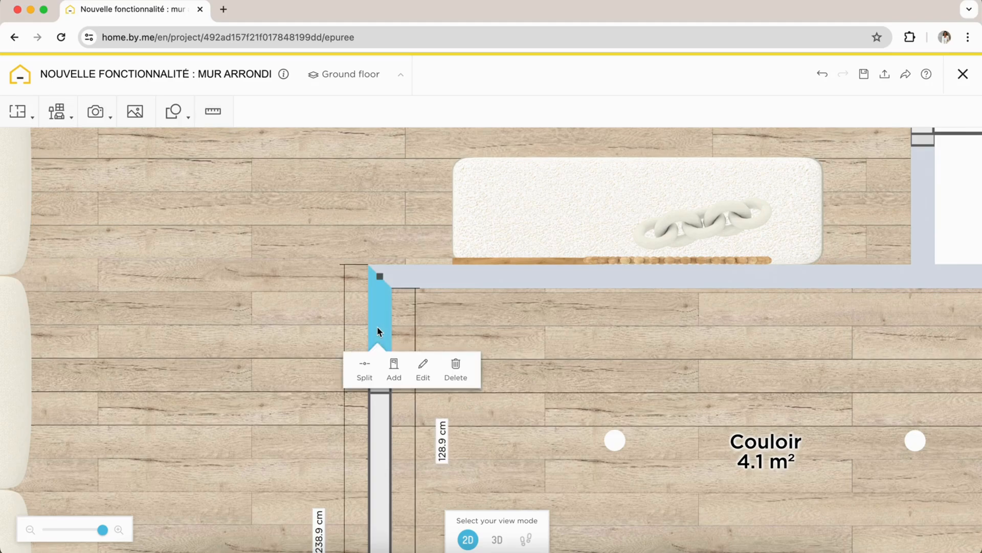
Round the corner between the corridor's vertical and top walls and show it in 3D
left_click(437, 279)
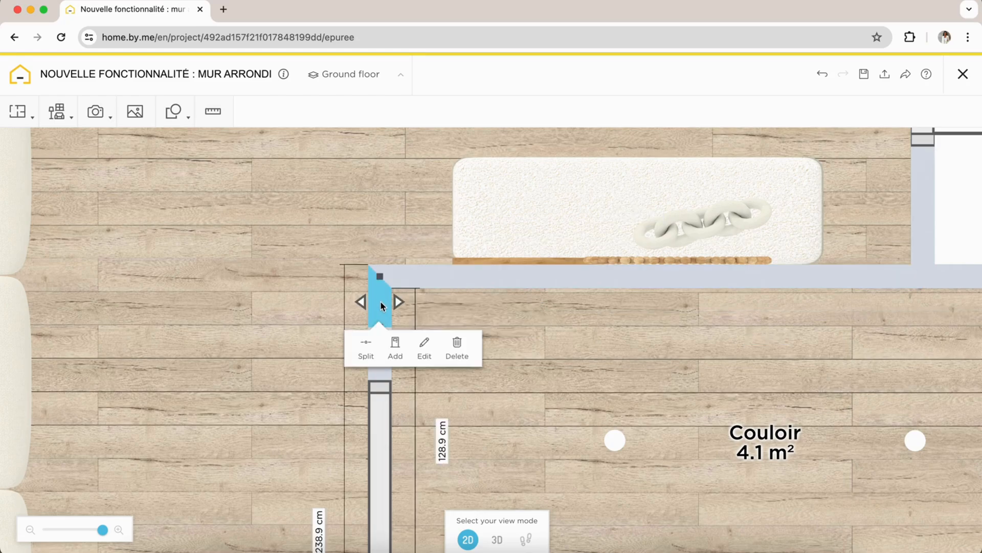
left_click(382, 274)
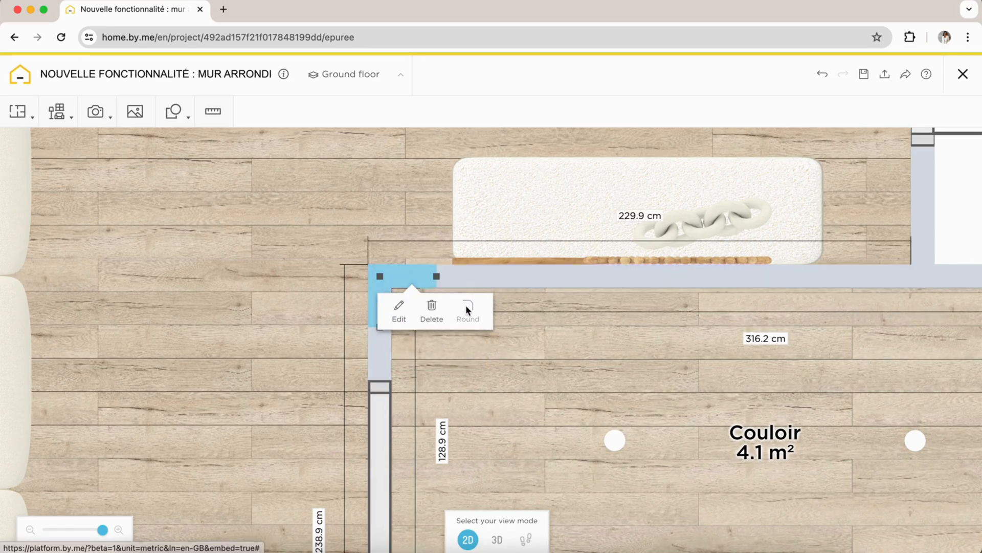
left_click(468, 307)
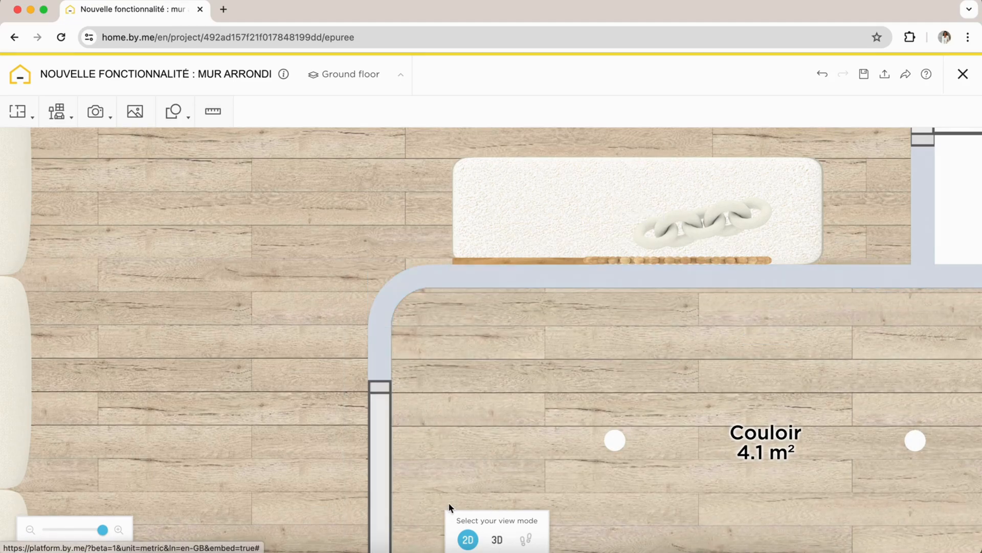
left_click(497, 540)
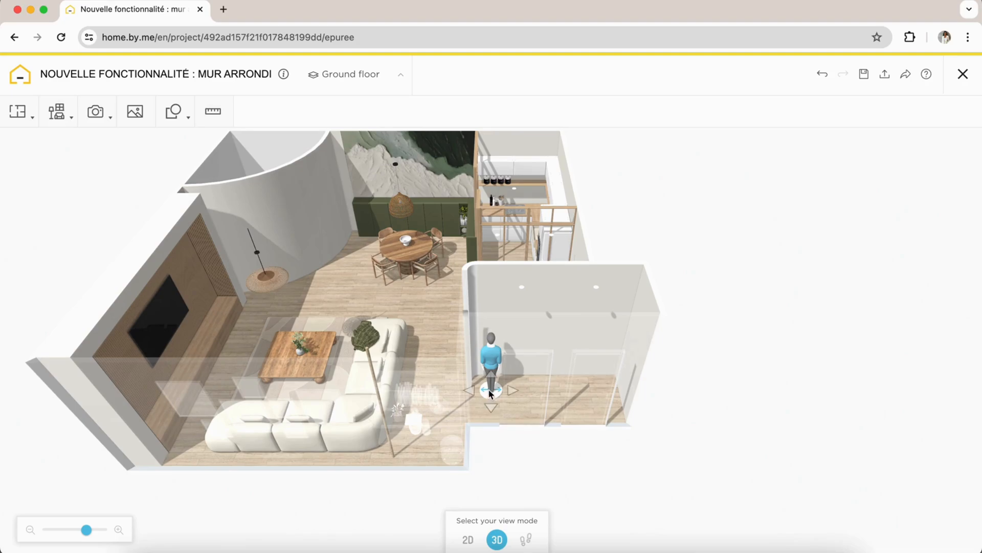